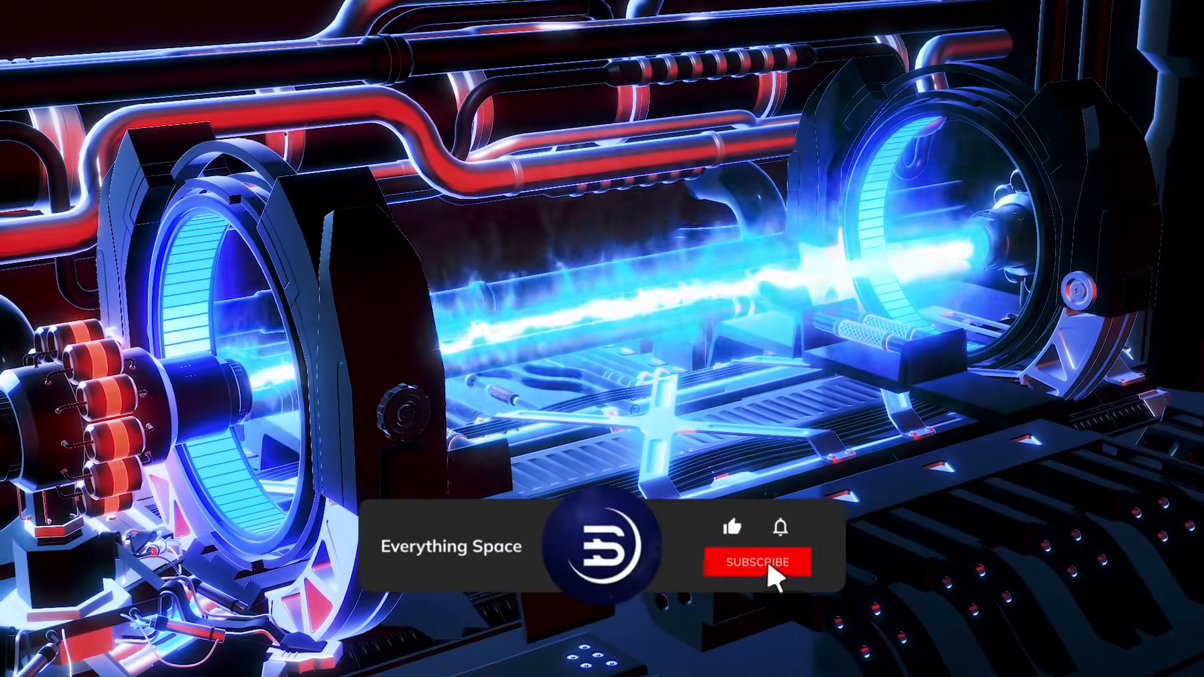
# Step: Click the Subscribe button on the Everything Space outro overlay so it shows Subscribed
pyautogui.click(756, 562)
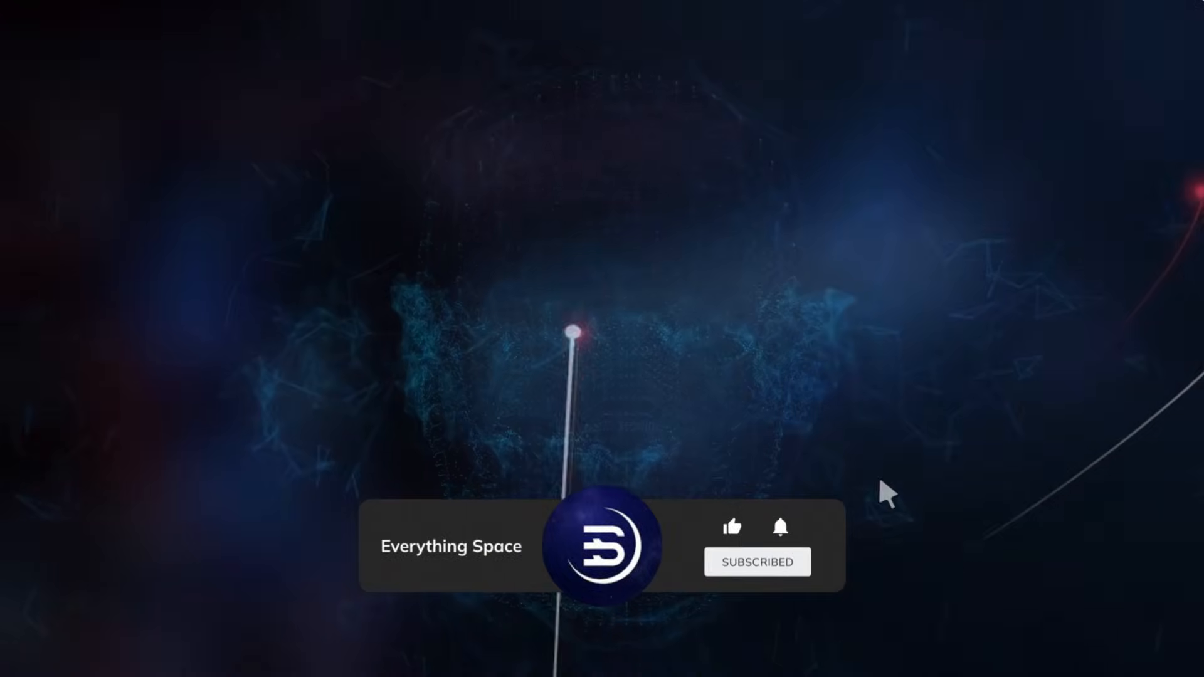